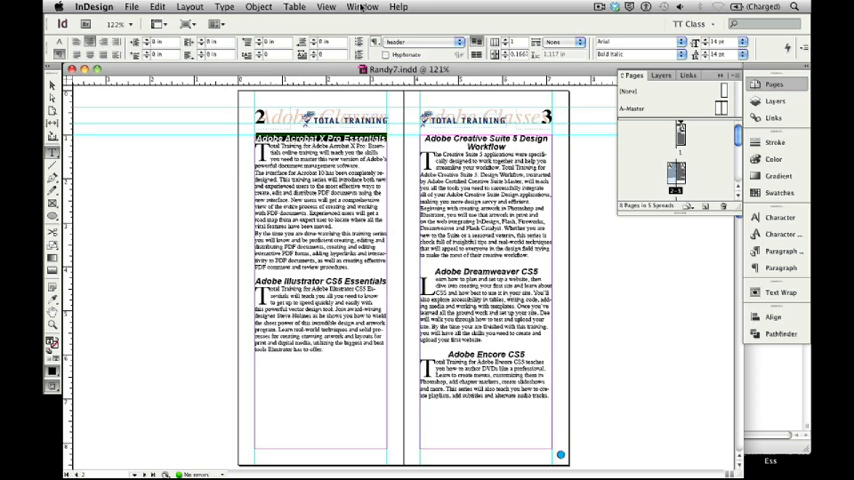
Show the Index panel from Window > Type & Tables > Index
{"action": "left_click", "coordinate": [362, 7]}
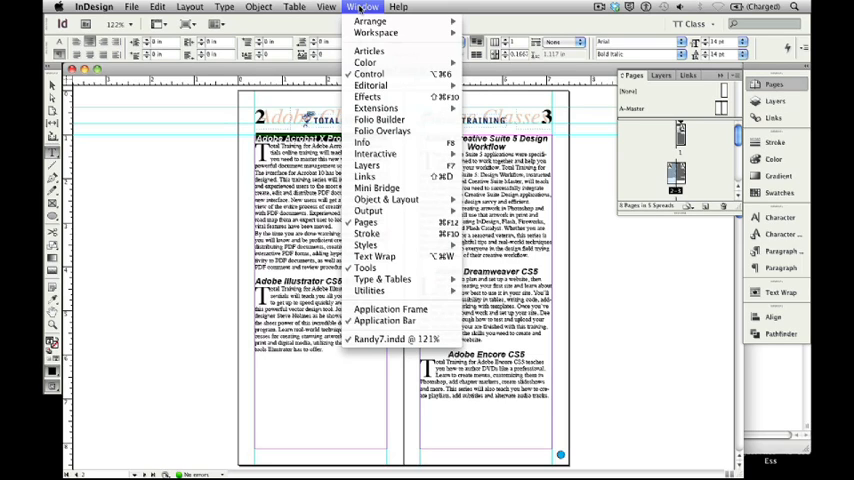
{"action": "mouse_move", "coordinate": [383, 279]}
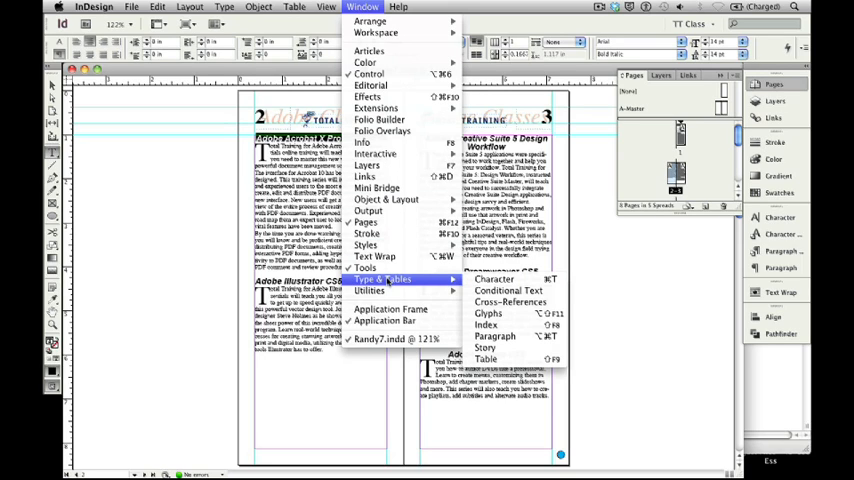
{"action": "mouse_move", "coordinate": [485, 324]}
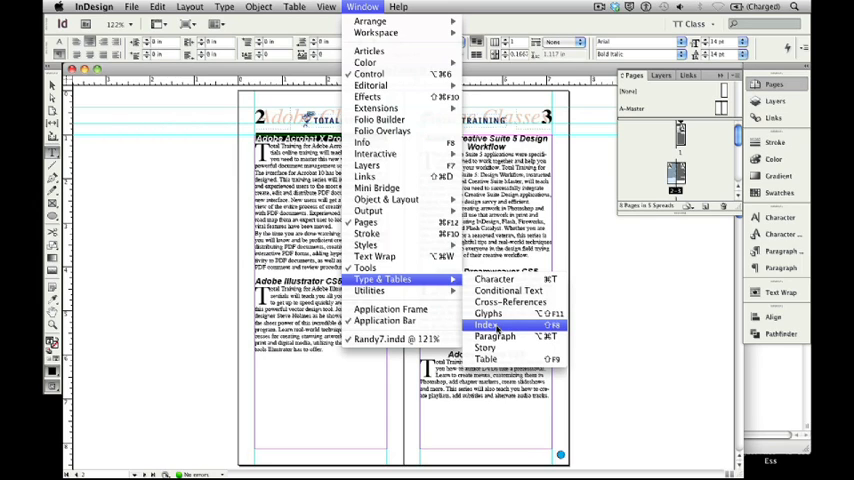
{"action": "left_click", "coordinate": [486, 325]}
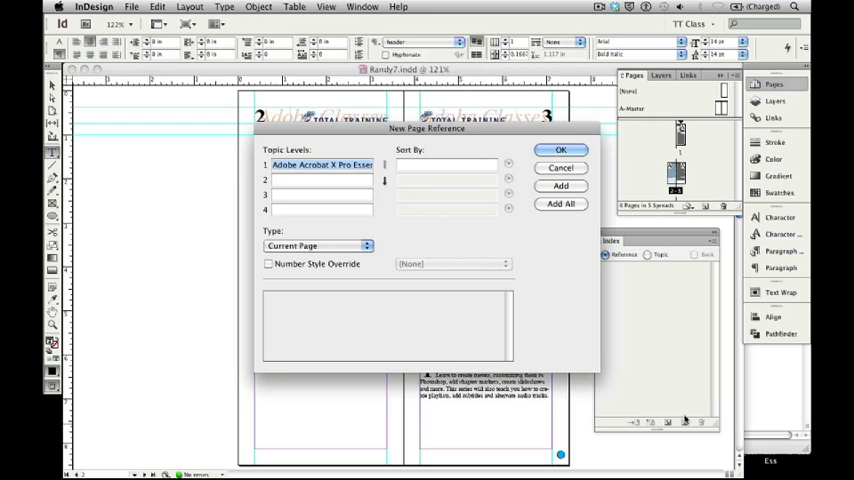
{"action": "mouse_move", "coordinate": [685, 418]}
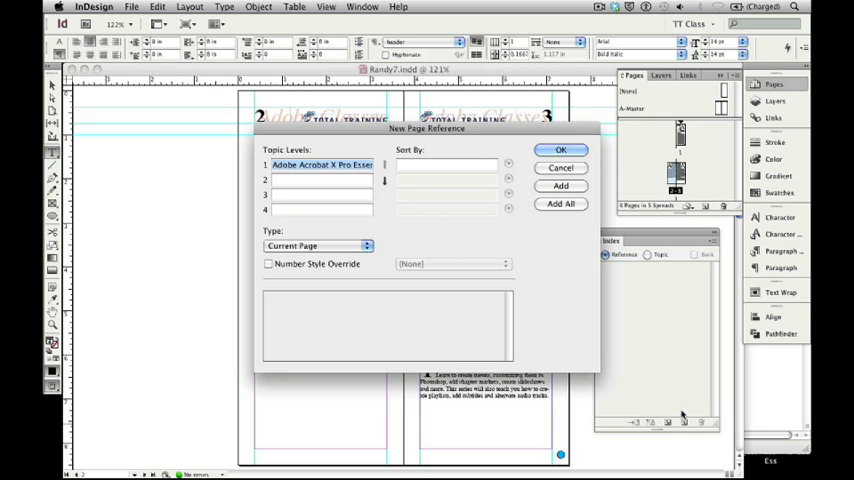
{"action": "mouse_move", "coordinate": [490, 212]}
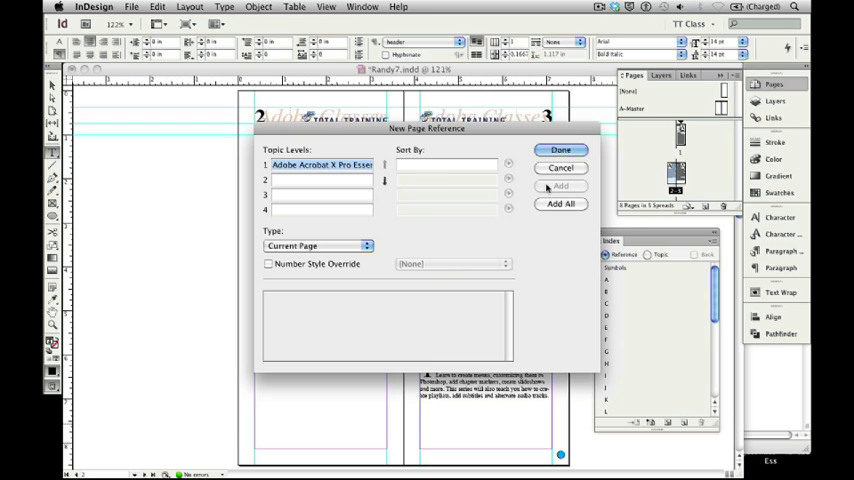
{"action": "mouse_move", "coordinate": [625, 348]}
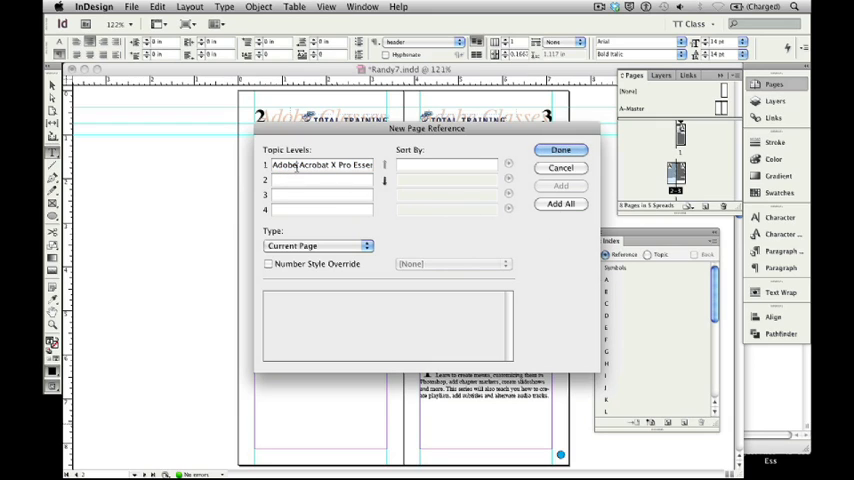
Cut 'Adobe' from the topic and enter Adobe at level 1 above 'Acrobat X Pro Essentials'
{"action": "double_click", "coordinate": [282, 165]}
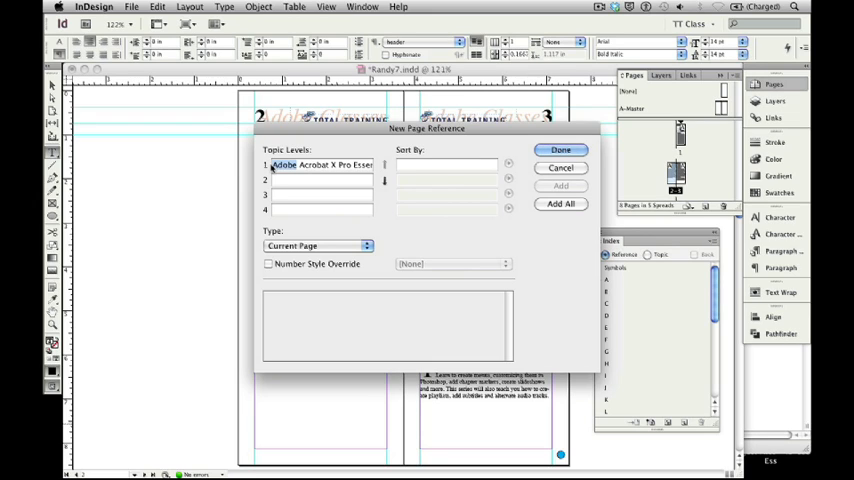
{"action": "left_click", "coordinate": [156, 7]}
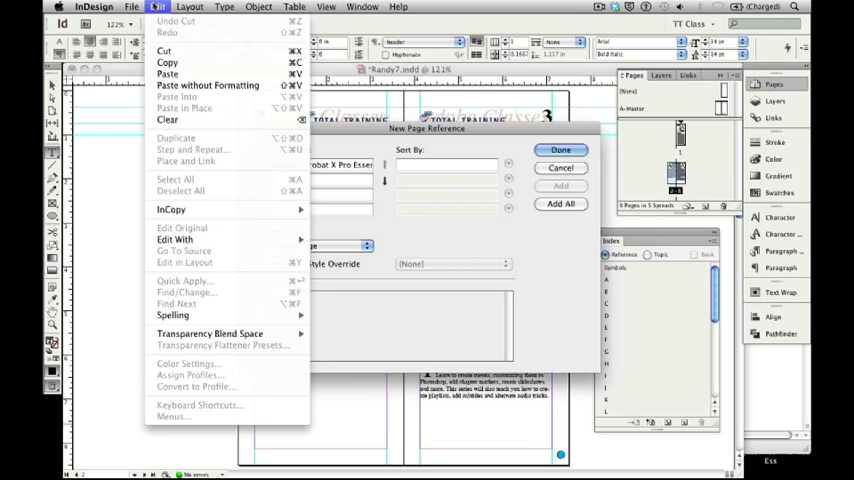
{"action": "mouse_move", "coordinate": [167, 51]}
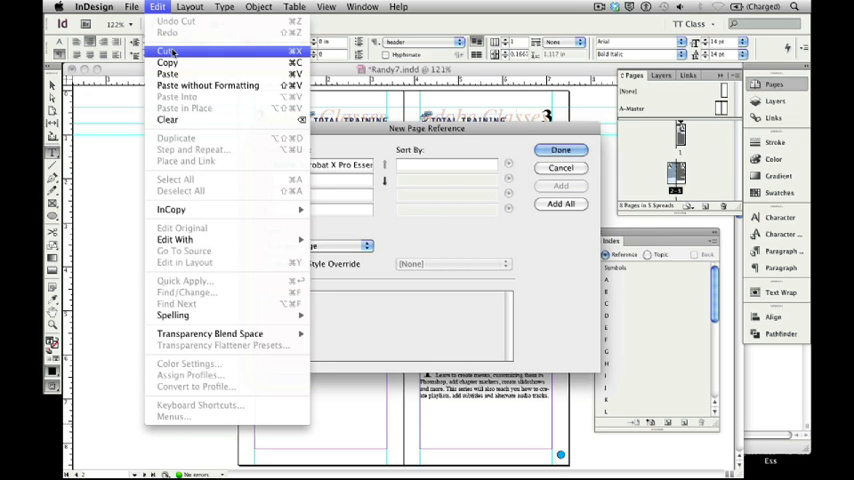
{"action": "mouse_move", "coordinate": [175, 52]}
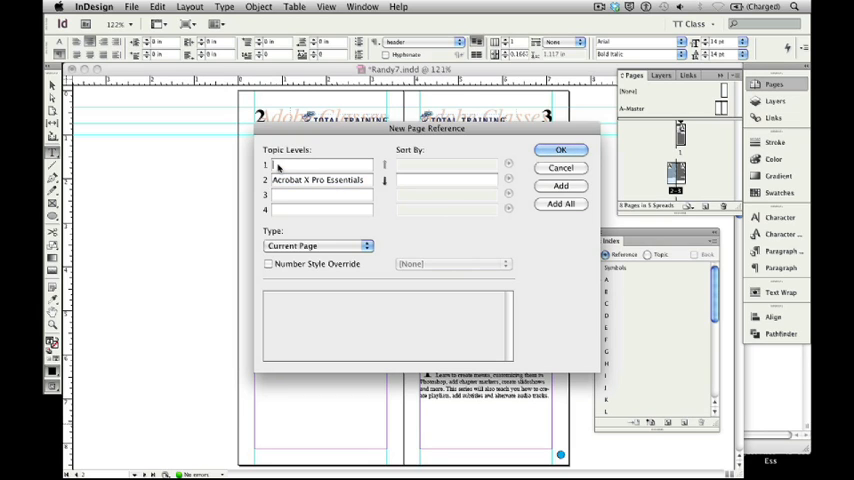
{"action": "left_click", "coordinate": [157, 7]}
{"action": "type", "text": "Adobe"}
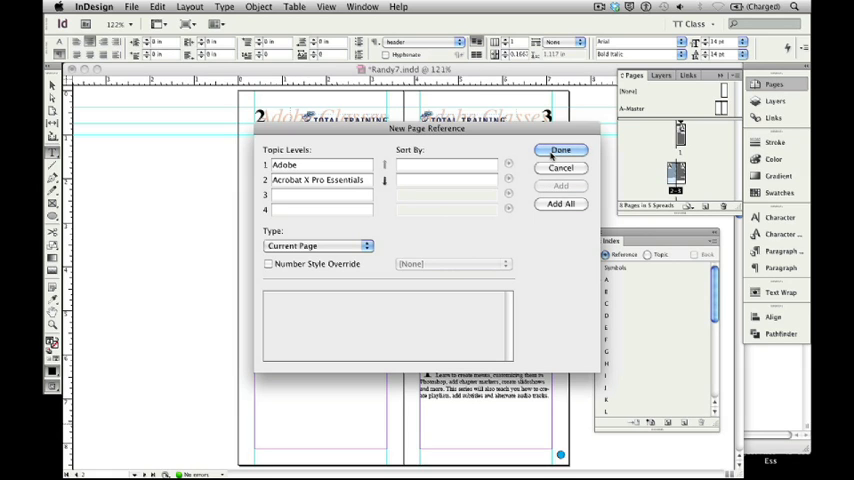
Confirm the nested reference and collapse the Adobe topic in the Index panel
{"action": "left_click", "coordinate": [560, 150]}
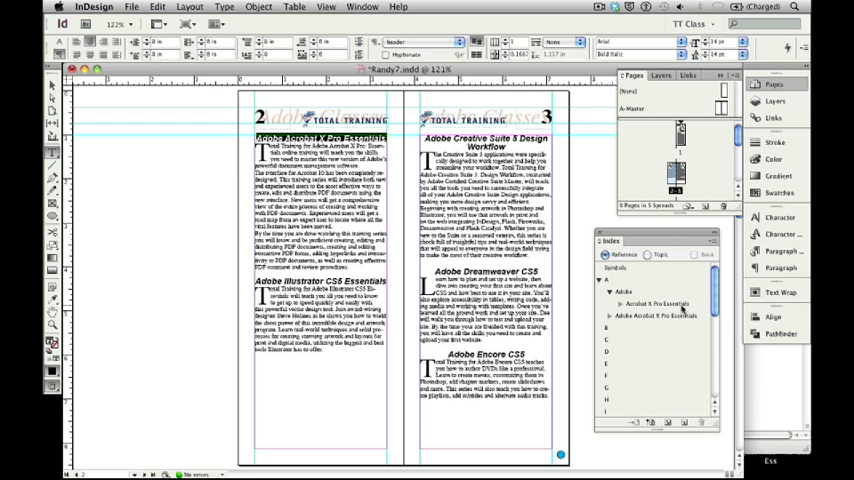
{"action": "left_click", "coordinate": [608, 304]}
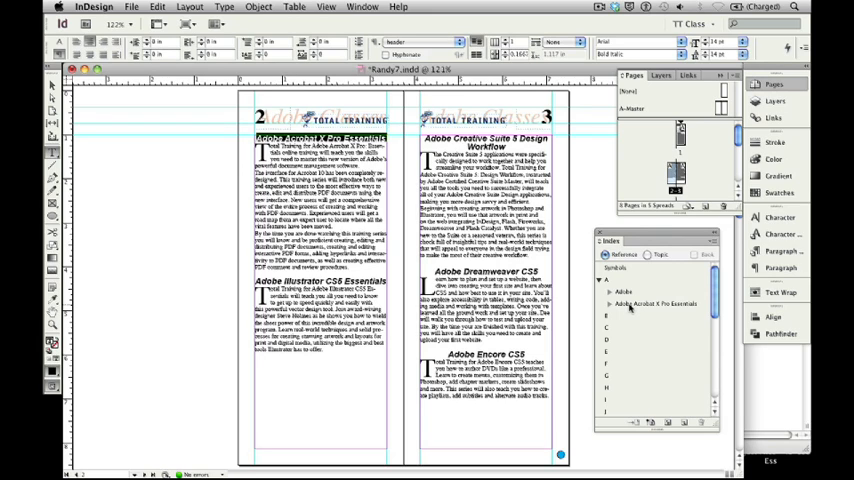
Delete 'Adobe ' from the full-title topic in Topic Options and confirm
{"action": "double_click", "coordinate": [655, 303]}
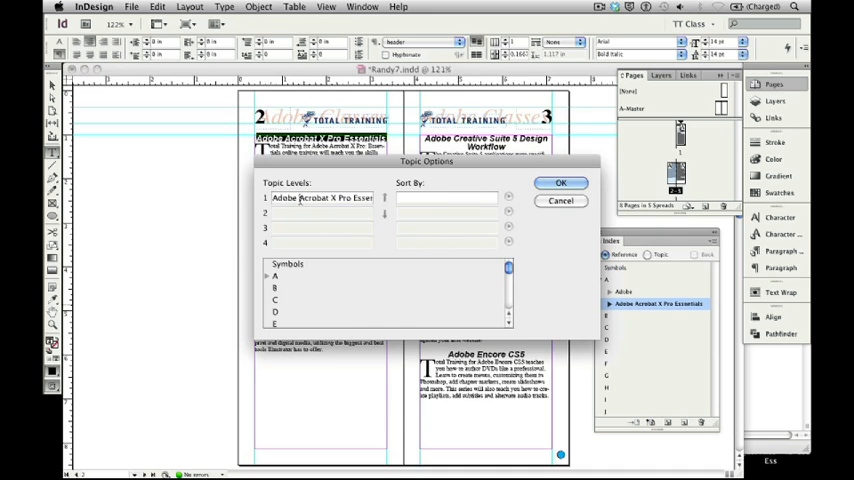
{"action": "double_click", "coordinate": [283, 197]}
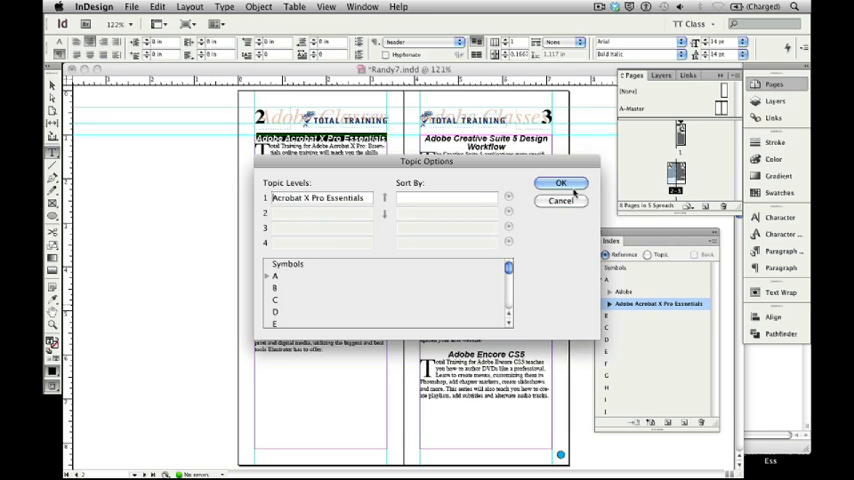
{"action": "left_click", "coordinate": [561, 182]}
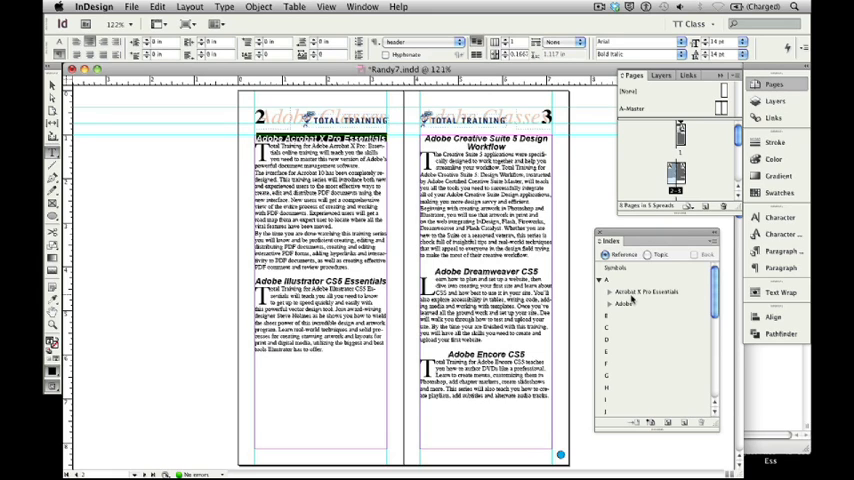
Open the course descriptions with Edit > Edit in Story Editor and scroll down
{"action": "left_click", "coordinate": [157, 7]}
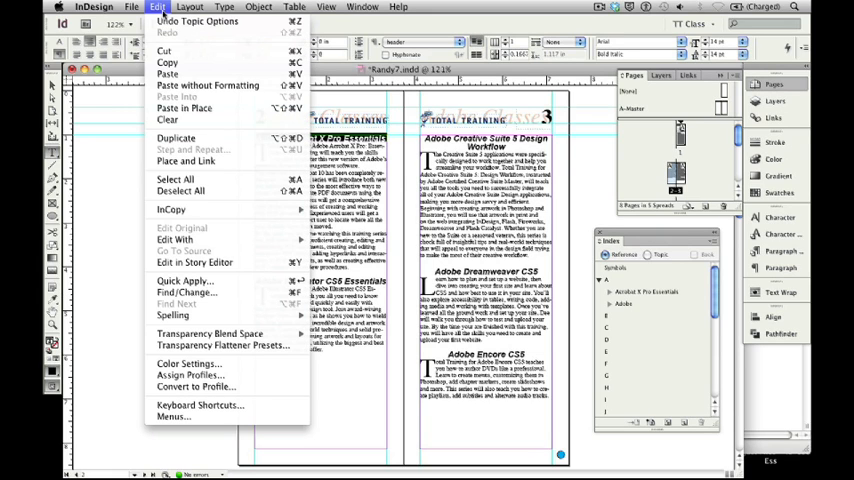
{"action": "mouse_move", "coordinate": [194, 262]}
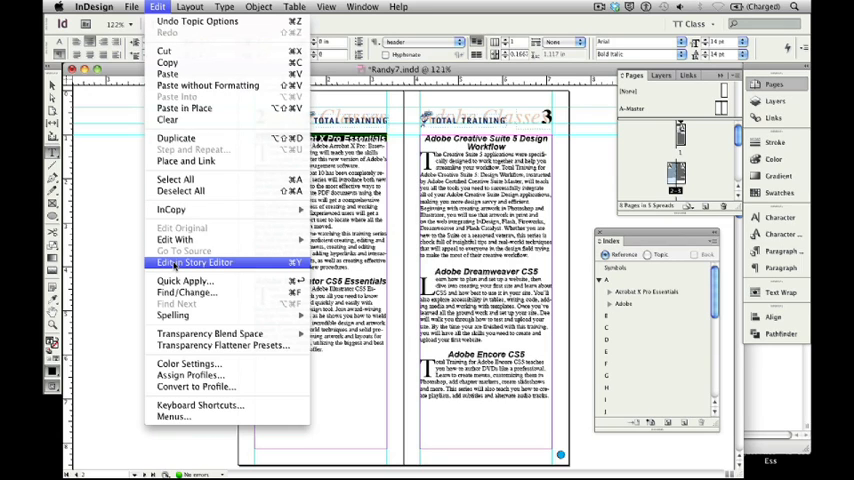
{"action": "left_click", "coordinate": [194, 262]}
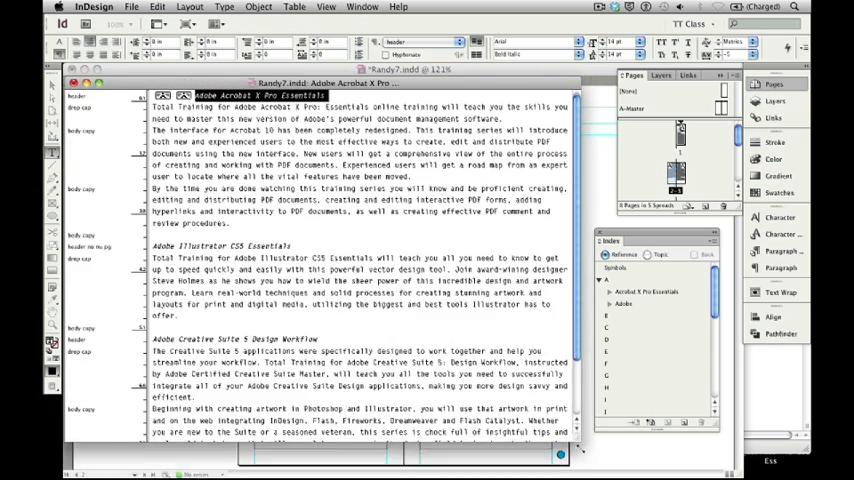
{"action": "scroll", "scroll_direction": "down", "scroll_amount": 3}
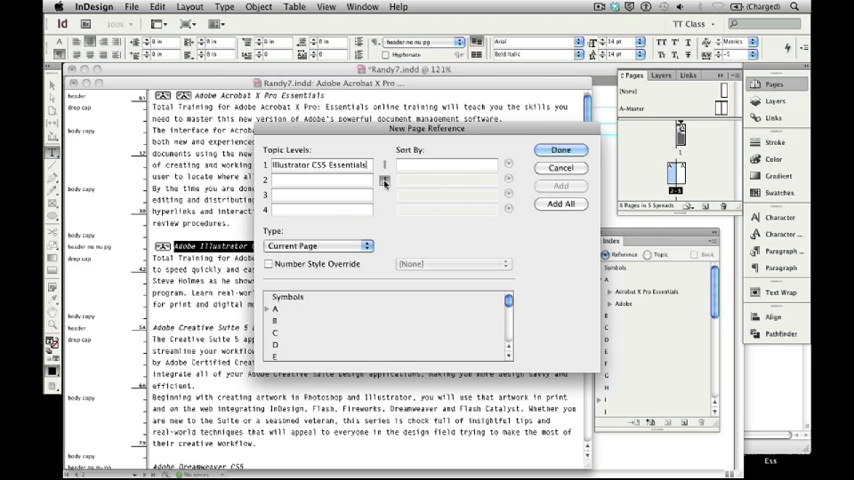
Nest Illustrator CS5 Essentials and Creative Suite 5 Design Workflow under an Adobe level-1 topic
{"action": "left_click", "coordinate": [384, 180]}
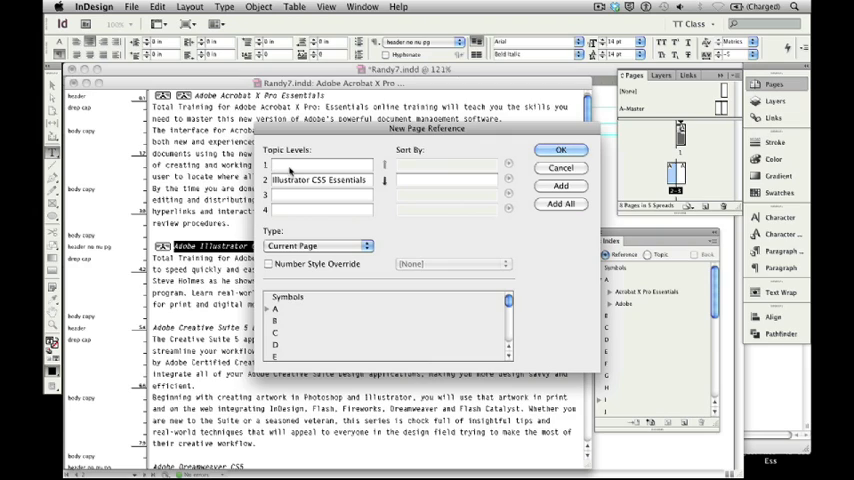
{"action": "type", "text": "Adobe"}
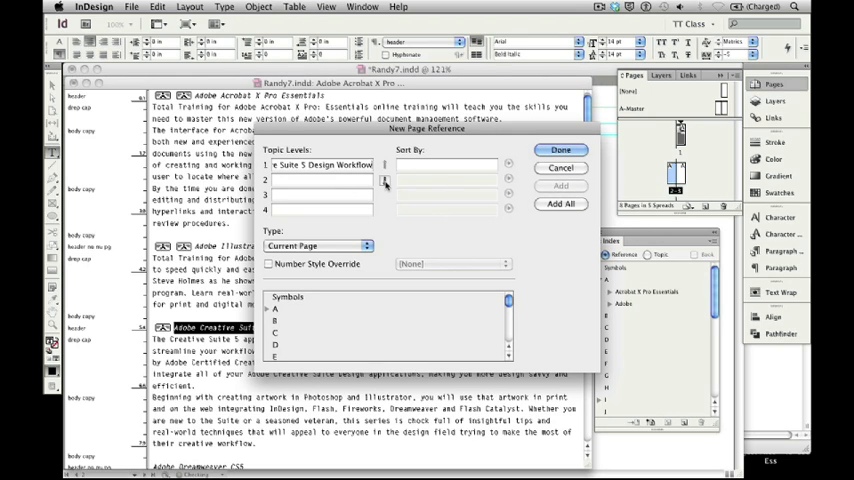
{"action": "left_click", "coordinate": [384, 181]}
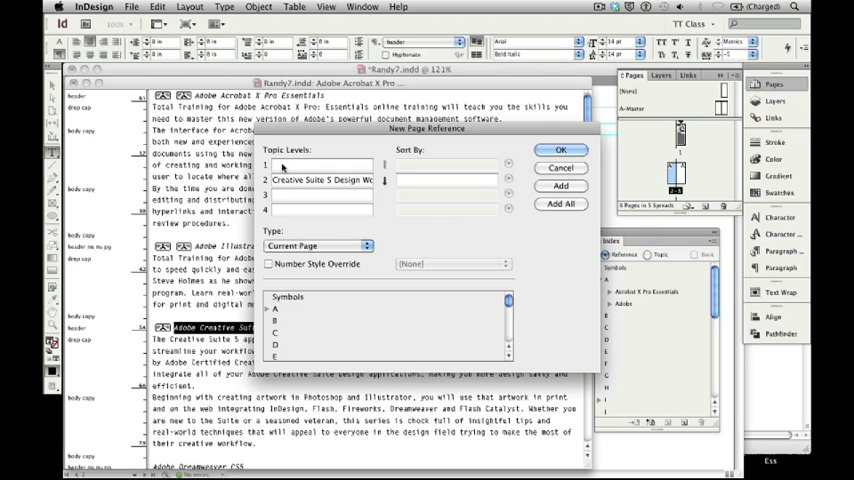
{"action": "type", "text": "Adobe"}
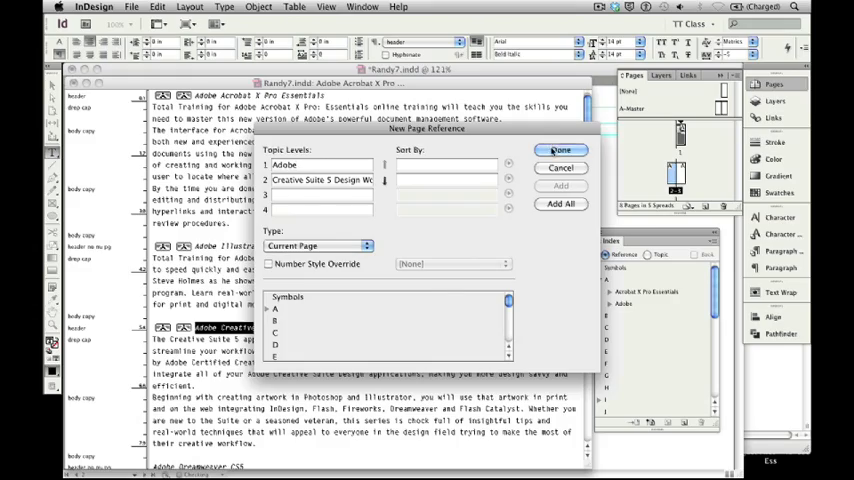
{"action": "left_click", "coordinate": [560, 150]}
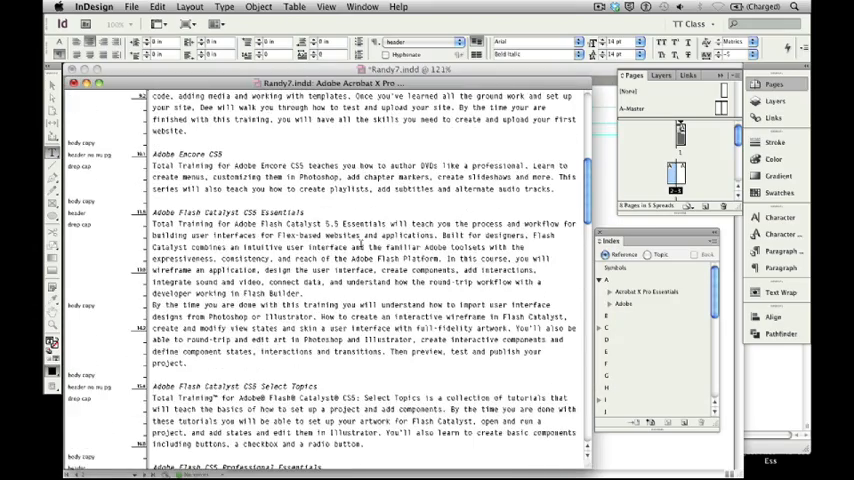
Add Dreamweaver CS5 and Encore CS5 references nested under Adobe
{"action": "scroll", "scroll_direction": "up", "scroll_amount": 3}
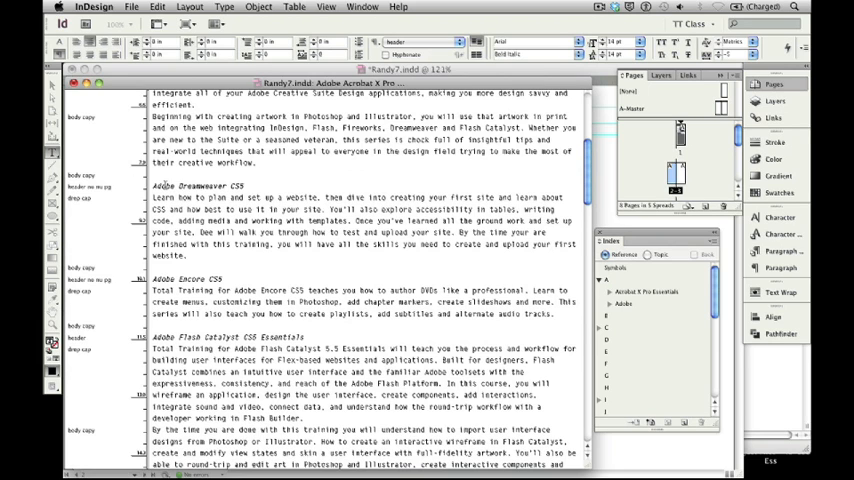
{"action": "scroll", "scroll_direction": "up", "scroll_amount": 3}
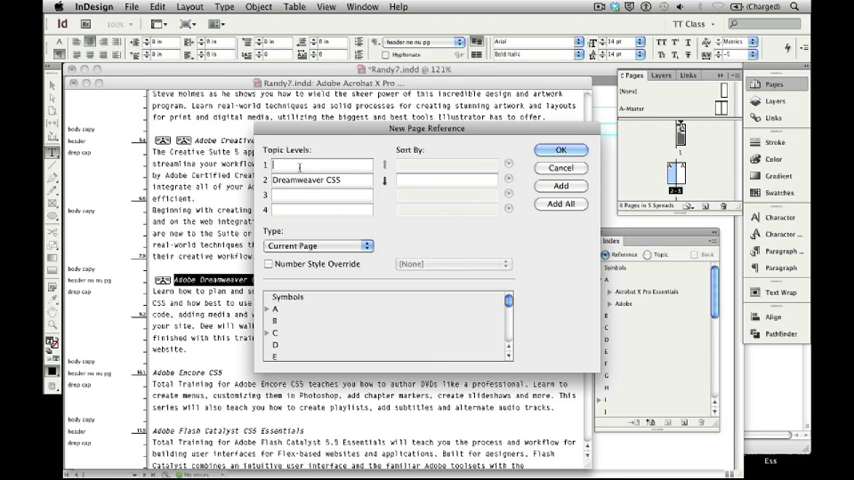
{"action": "type", "text": "Adobe"}
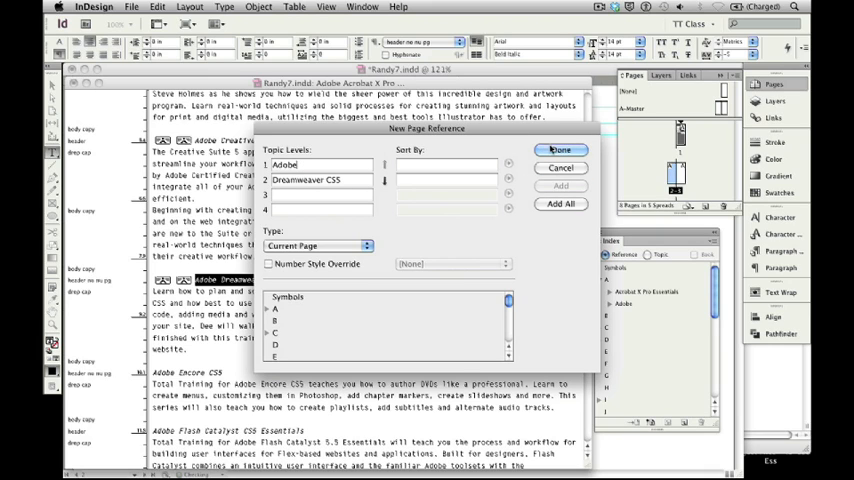
{"action": "left_click", "coordinate": [560, 150]}
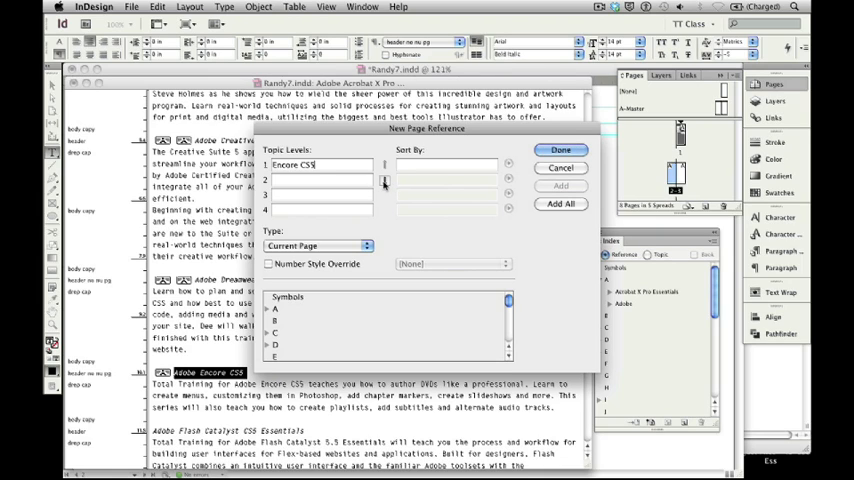
{"action": "left_click", "coordinate": [385, 181]}
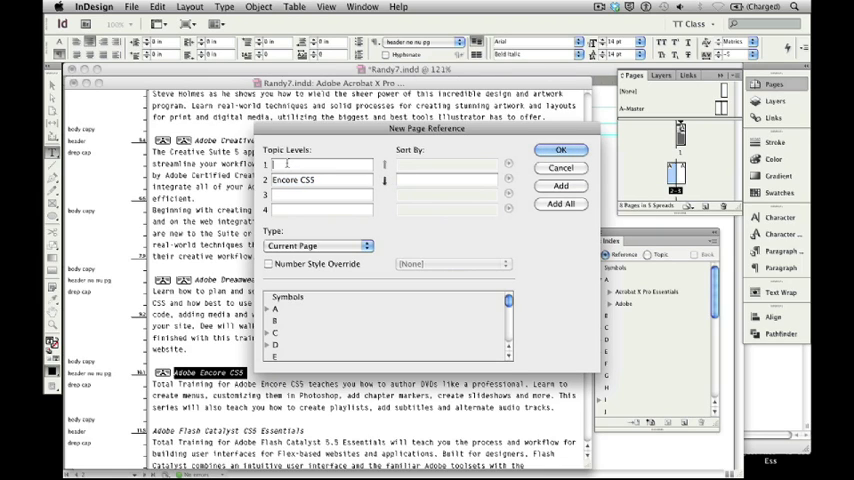
{"action": "type", "text": "Adobe"}
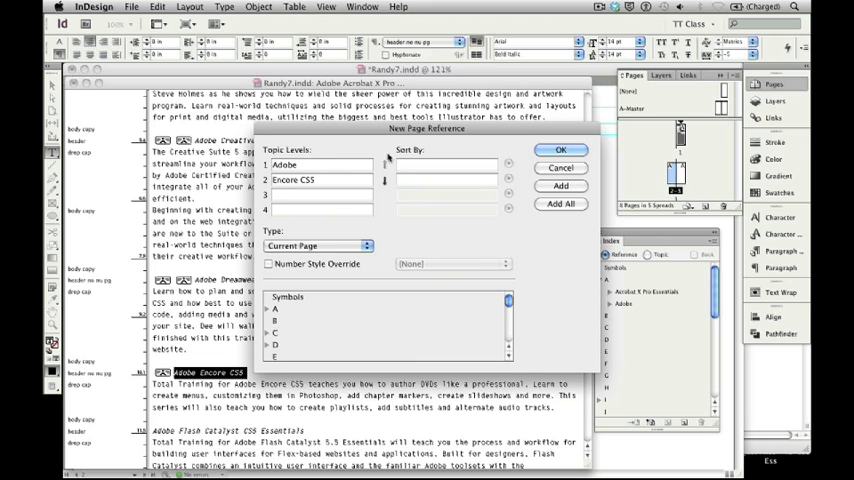
{"action": "left_click", "coordinate": [560, 149]}
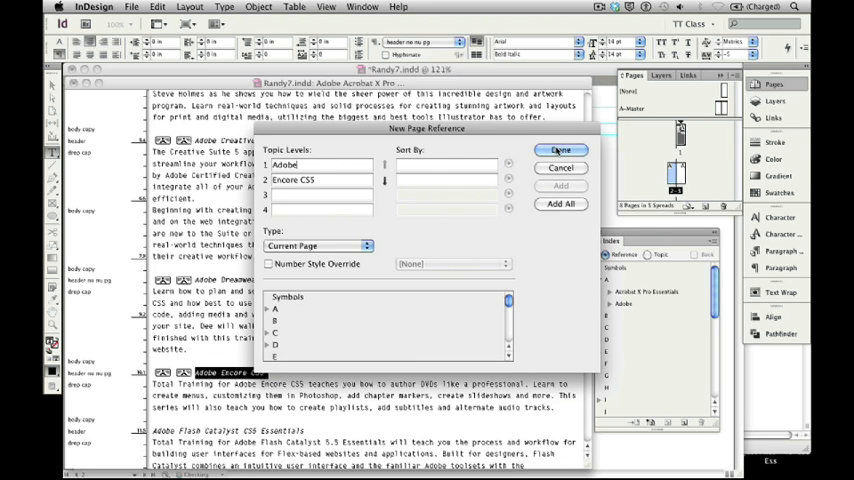
{"action": "left_click", "coordinate": [561, 150]}
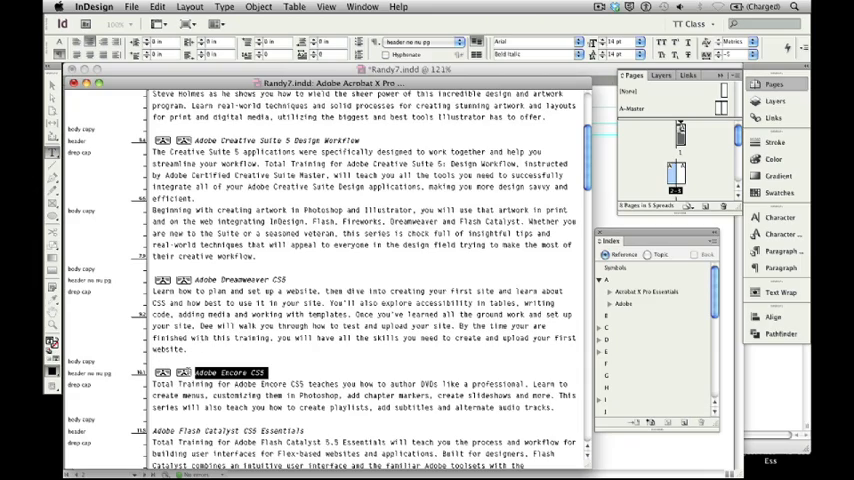
Index both Flash Catalyst CS5 titles as level-2 entries beneath Adobe
{"action": "scroll", "scroll_direction": "down", "scroll_amount": 3}
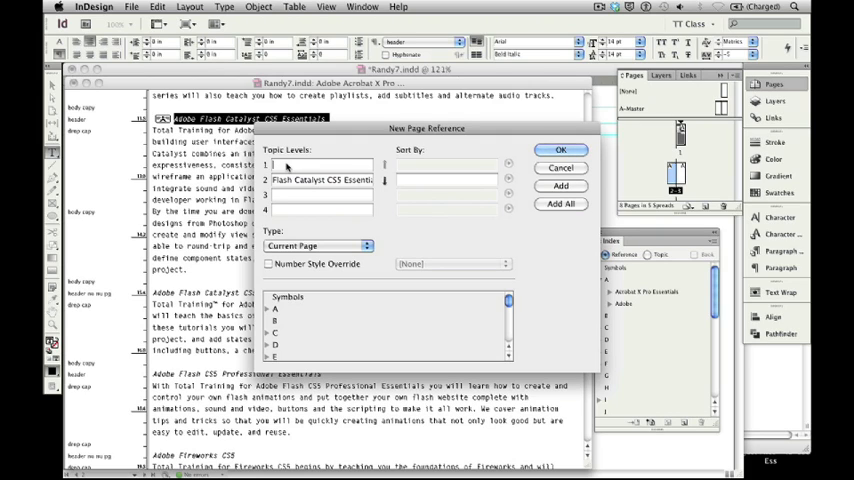
{"action": "type", "text": "Adobe"}
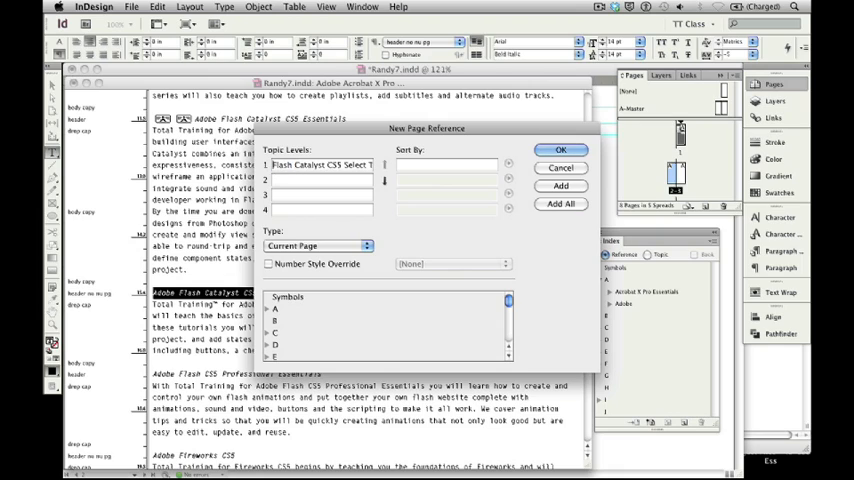
{"action": "left_click", "coordinate": [560, 186]}
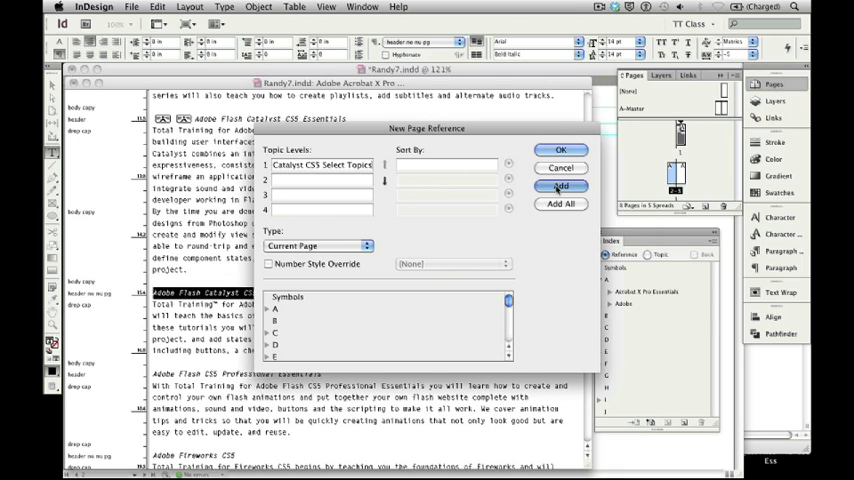
{"action": "left_click", "coordinate": [560, 185]}
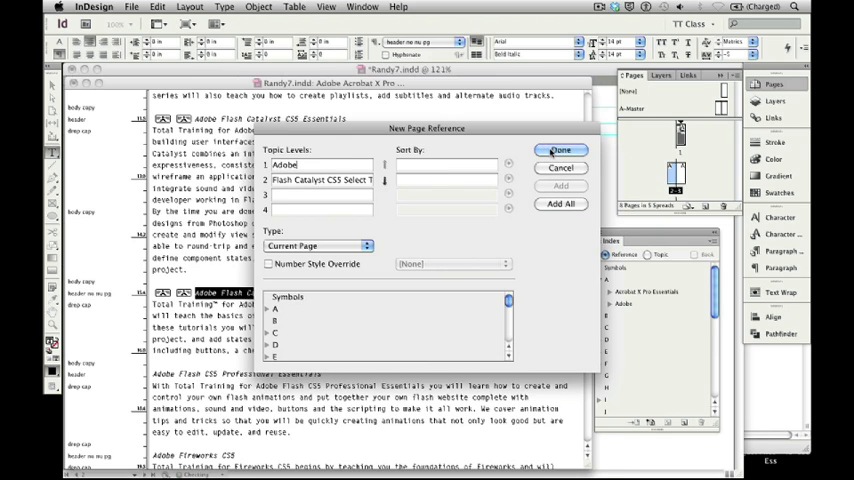
{"action": "left_click", "coordinate": [559, 149]}
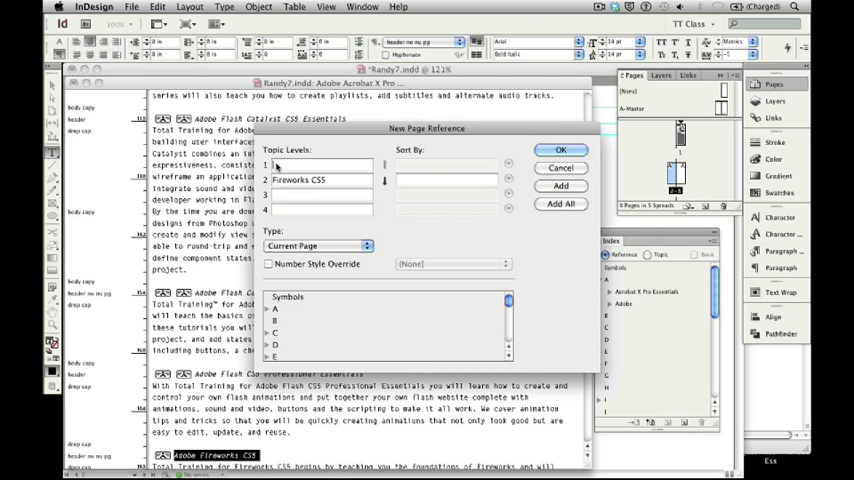
Enter Adobe at level 1 above Fireworks CS5, add the reference, and close the dialog
{"action": "type", "text": "Adobe"}
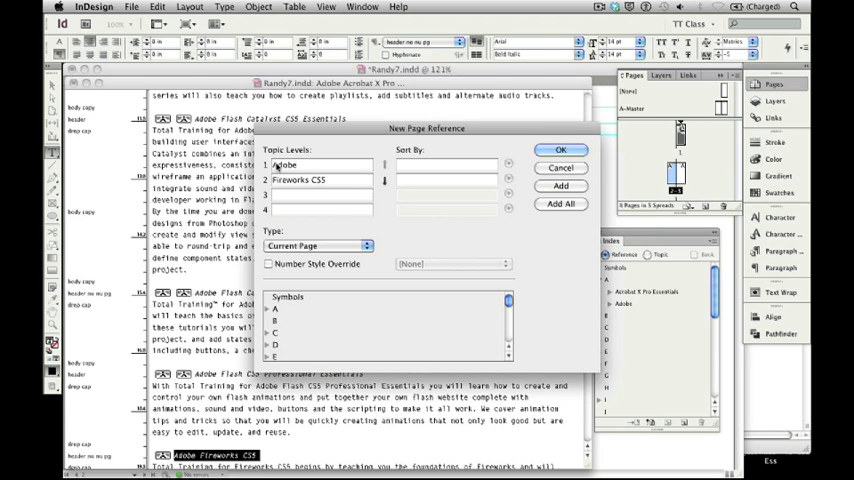
{"action": "left_click", "coordinate": [560, 186]}
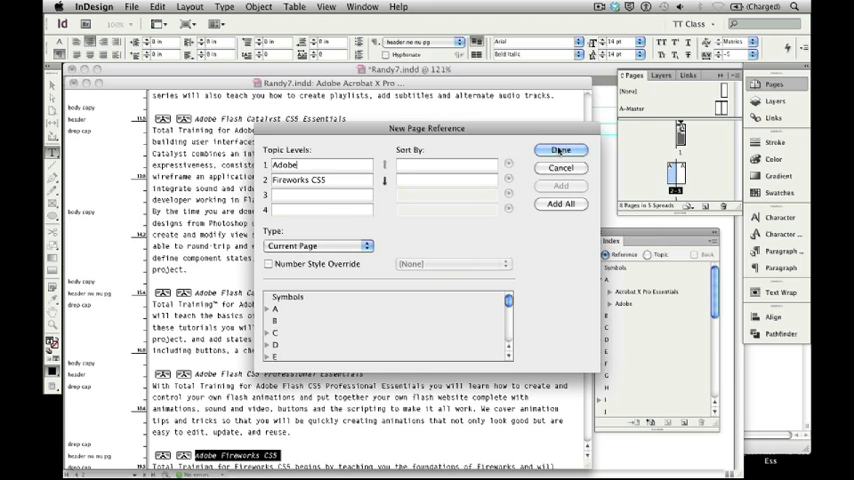
{"action": "left_click", "coordinate": [560, 150]}
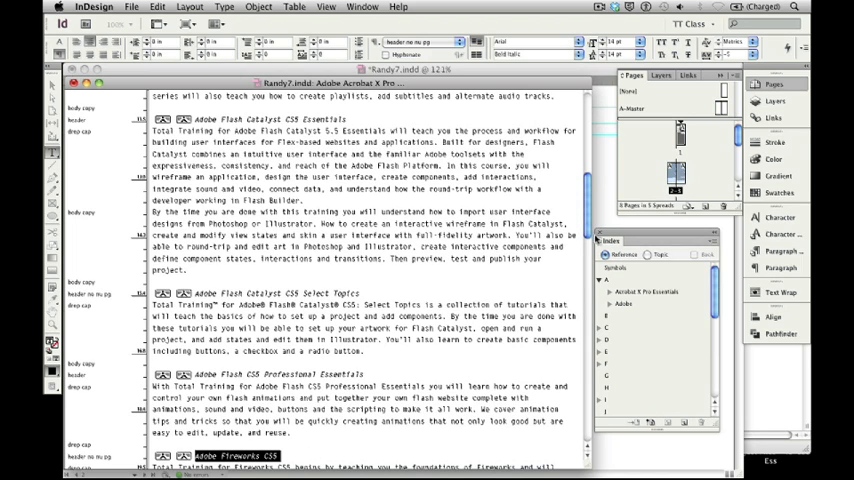
Expand the C section and the Adobe topic, then scroll through subtopics to Soundbooth CS5
{"action": "scroll", "scroll_direction": "down", "scroll_amount": 3}
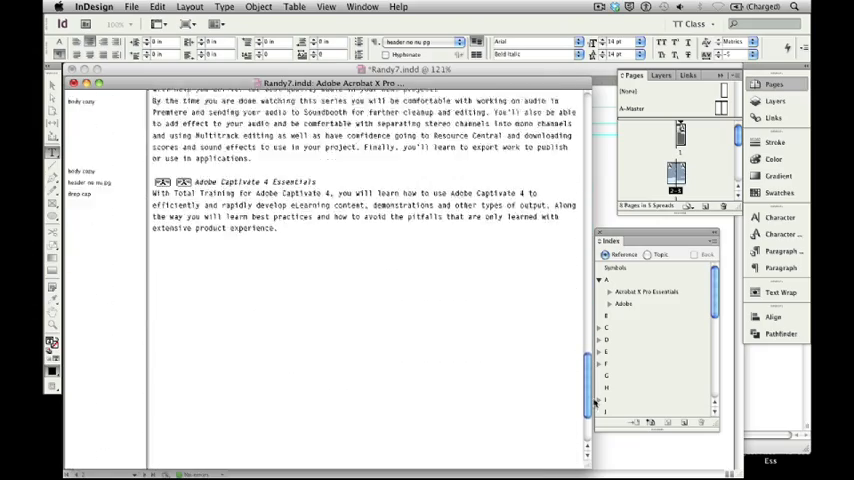
{"action": "scroll", "scroll_direction": "up", "scroll_amount": 3}
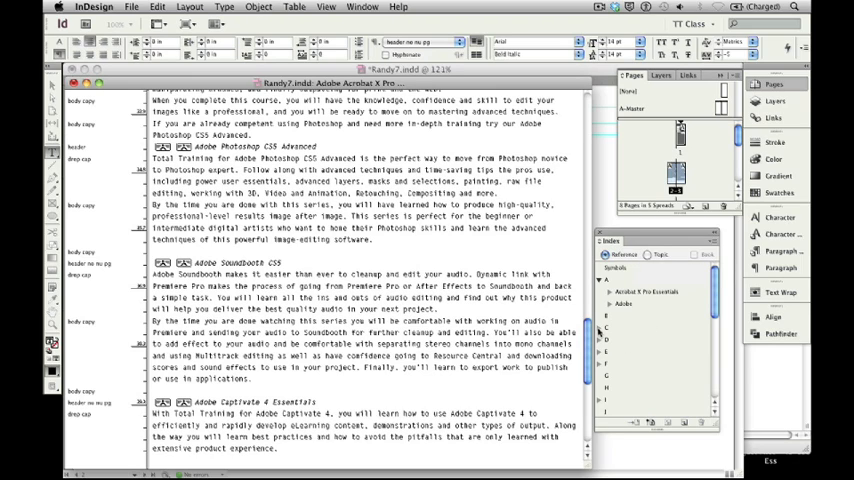
{"action": "left_click", "coordinate": [601, 328]}
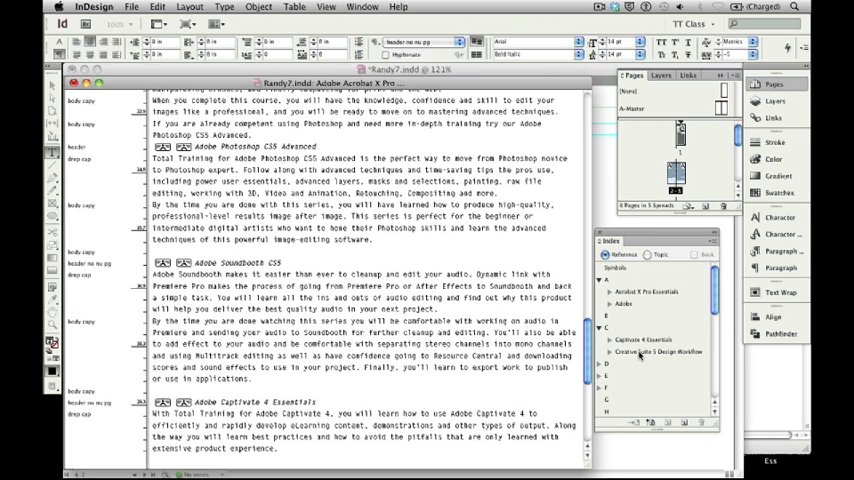
{"action": "left_click", "coordinate": [599, 364]}
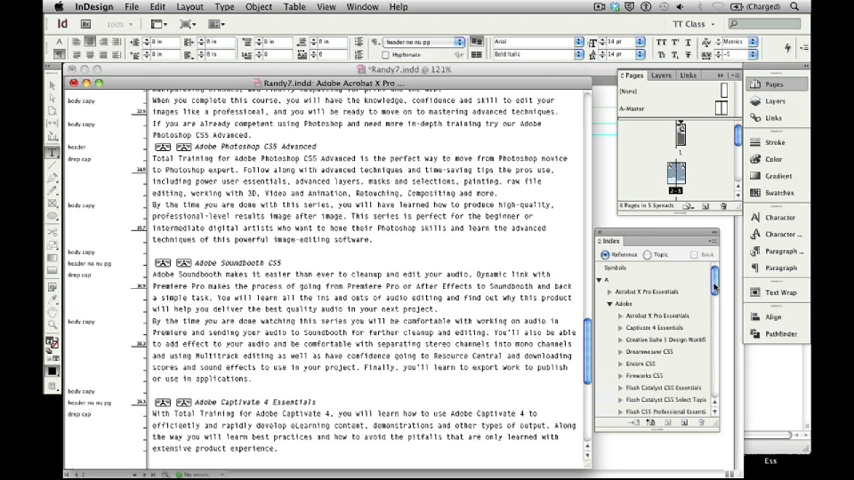
{"action": "scroll", "scroll_direction": "down", "scroll_amount": 3}
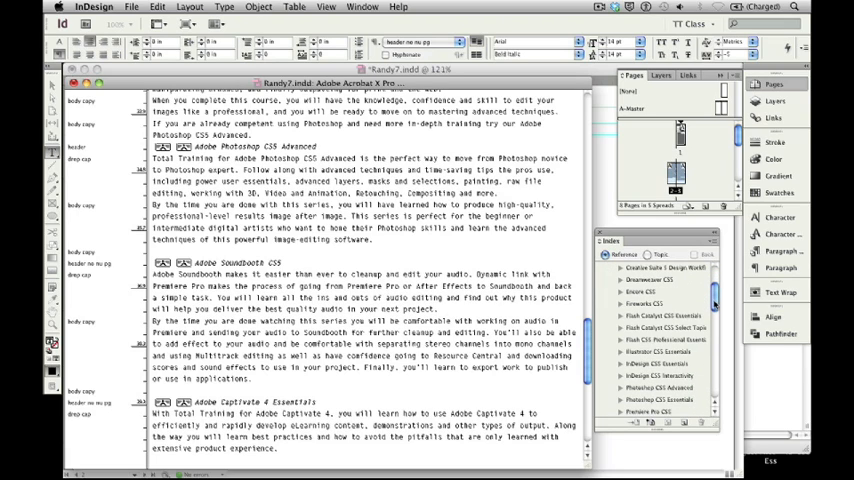
{"action": "scroll", "scroll_direction": "down", "scroll_amount": 3}
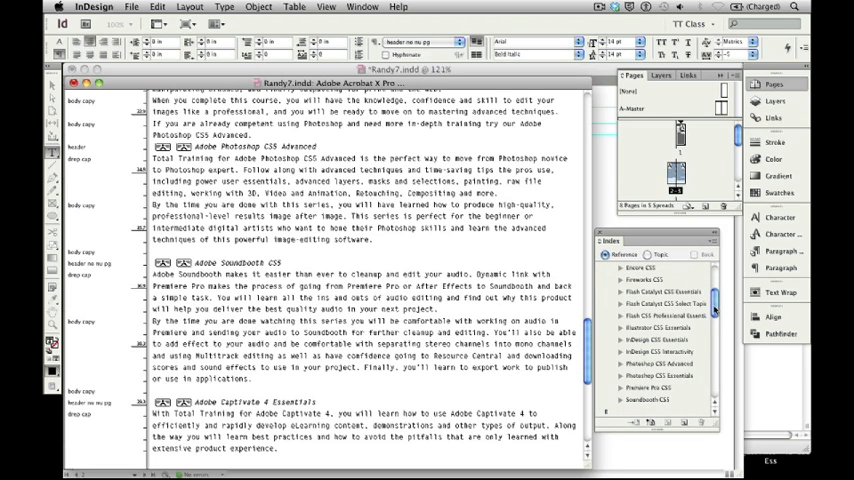